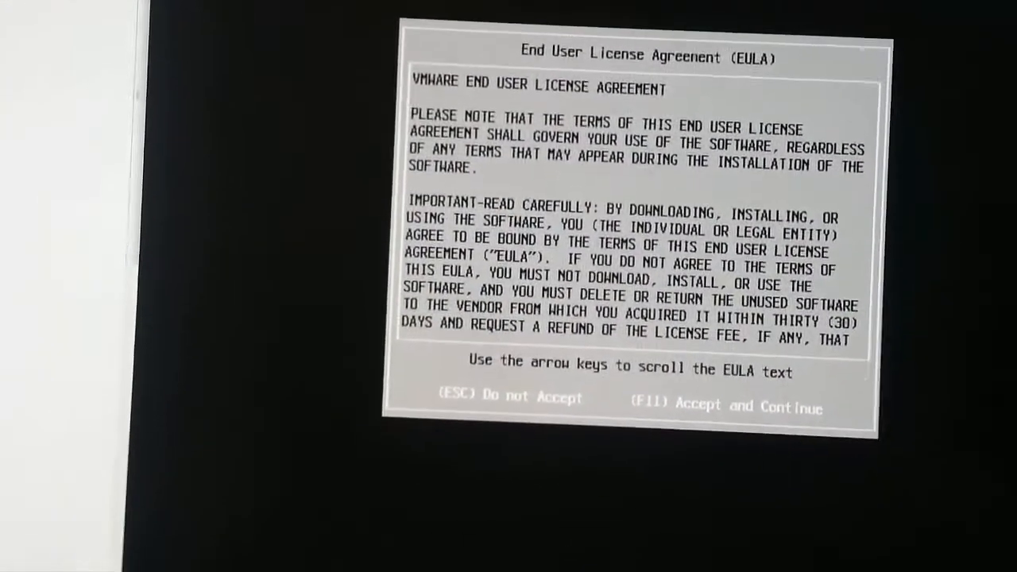
Step: Accept the EULA, confirm the matching root password, and install ESXi 6.0.0 on the disk
{"action": "key", "text": "f11"}
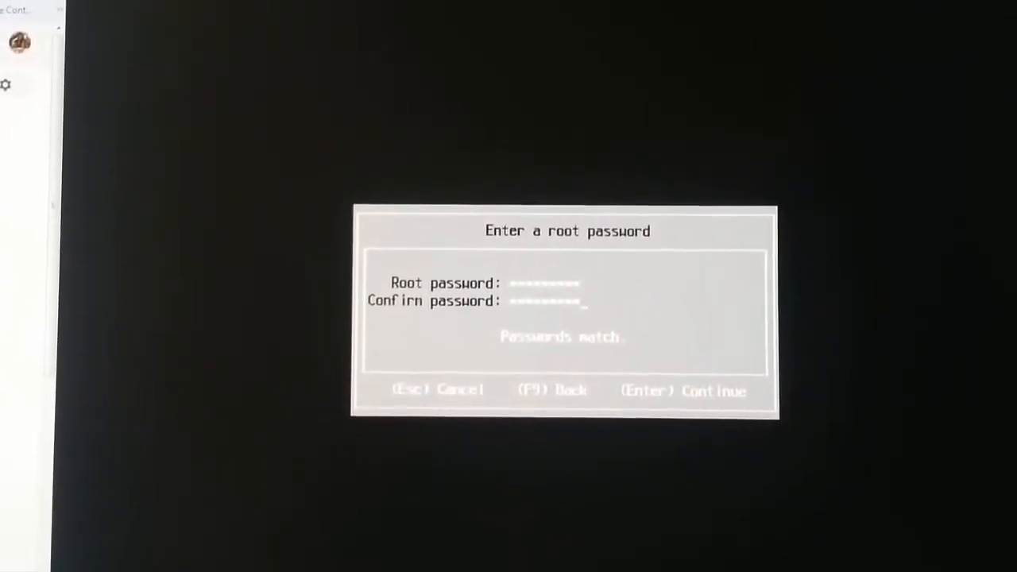
{"action": "key", "text": "Return"}
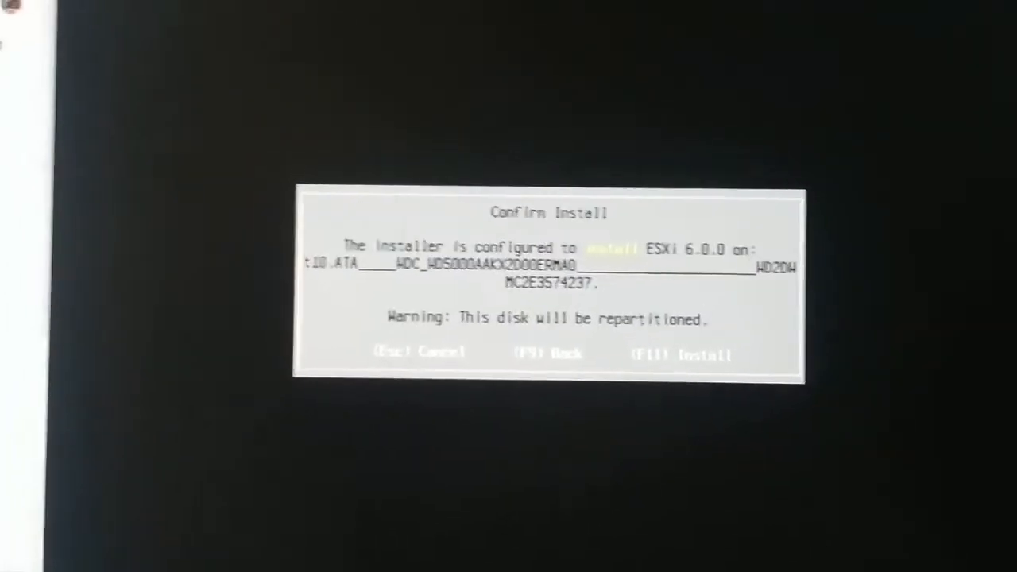
{"action": "key", "text": "f11"}
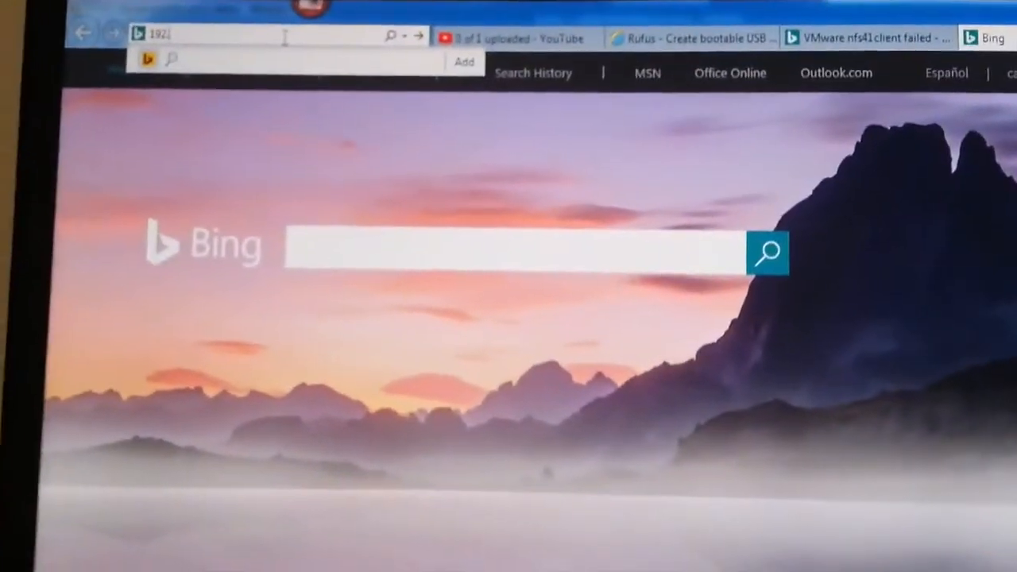
Step: Browse to 192.168.1.102 and bypass the certificate warning to reach the host's Welcome page
{"action": "type", "text": ".1"}
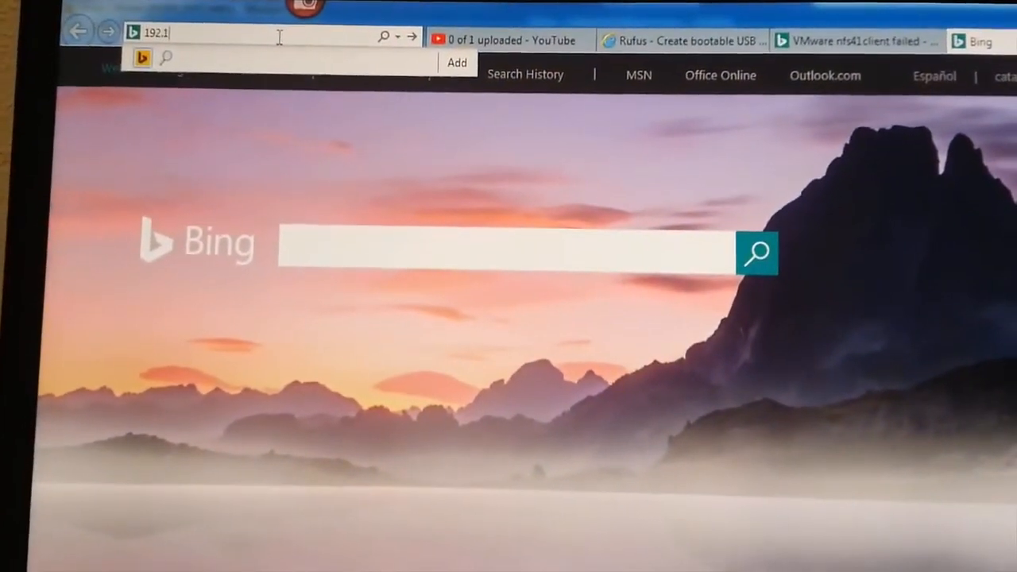
{"action": "type", "text": "68."}
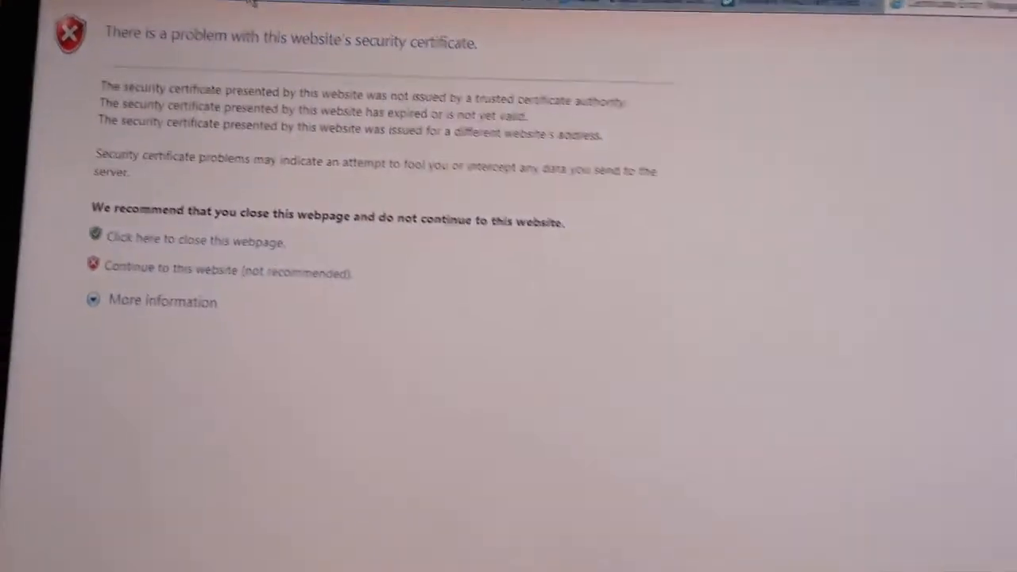
{"action": "scroll", "scroll_direction": "down", "scroll_amount": 3}
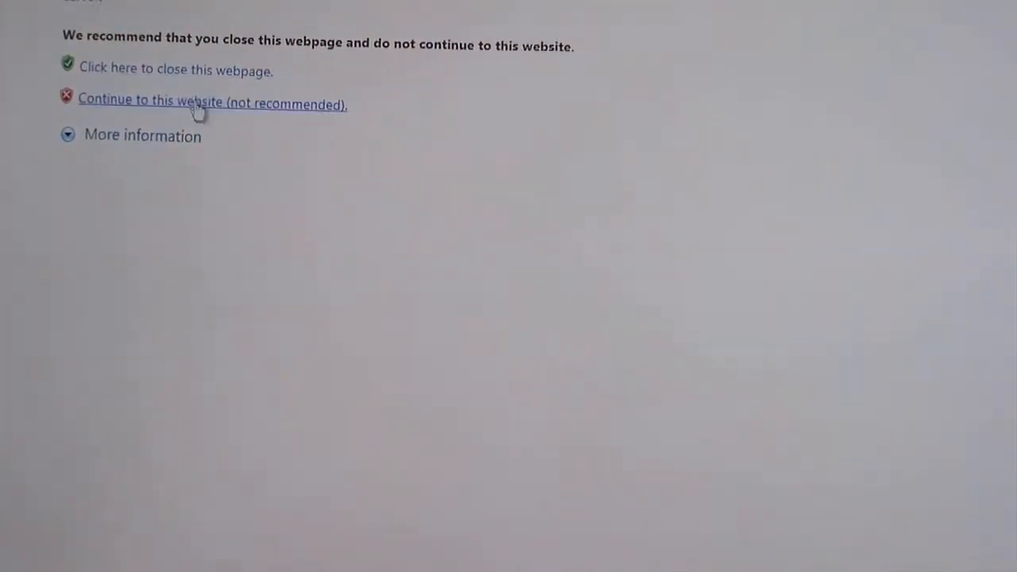
{"action": "left_click", "coordinate": [211, 104]}
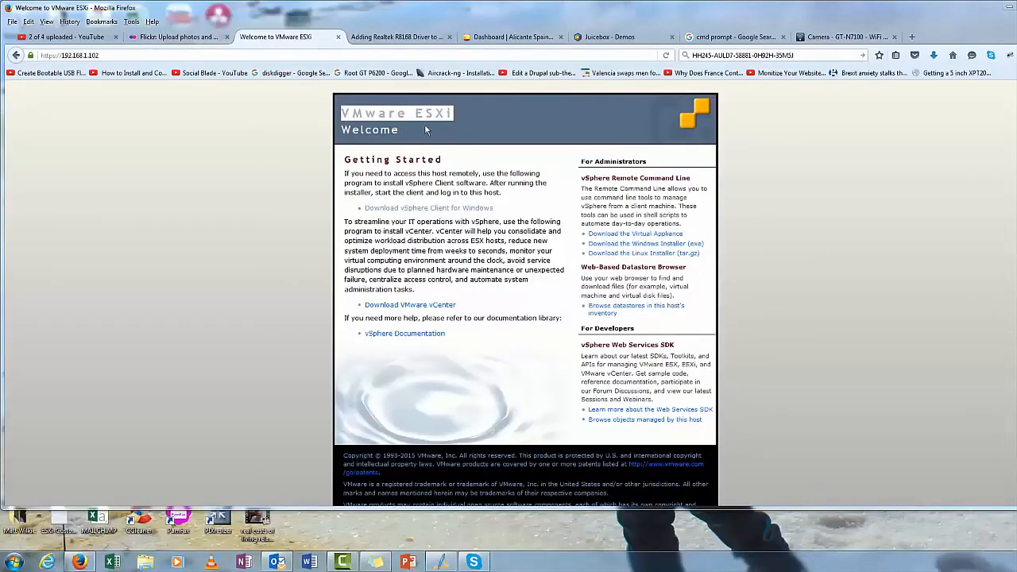
{"action": "mouse_move", "coordinate": [465, 122]}
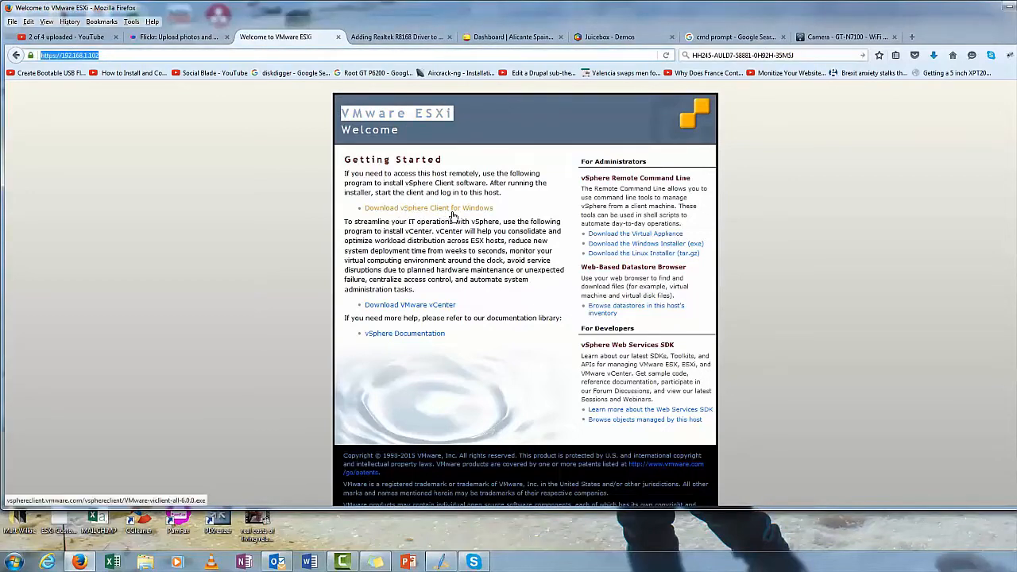
{"action": "mouse_move", "coordinate": [504, 219]}
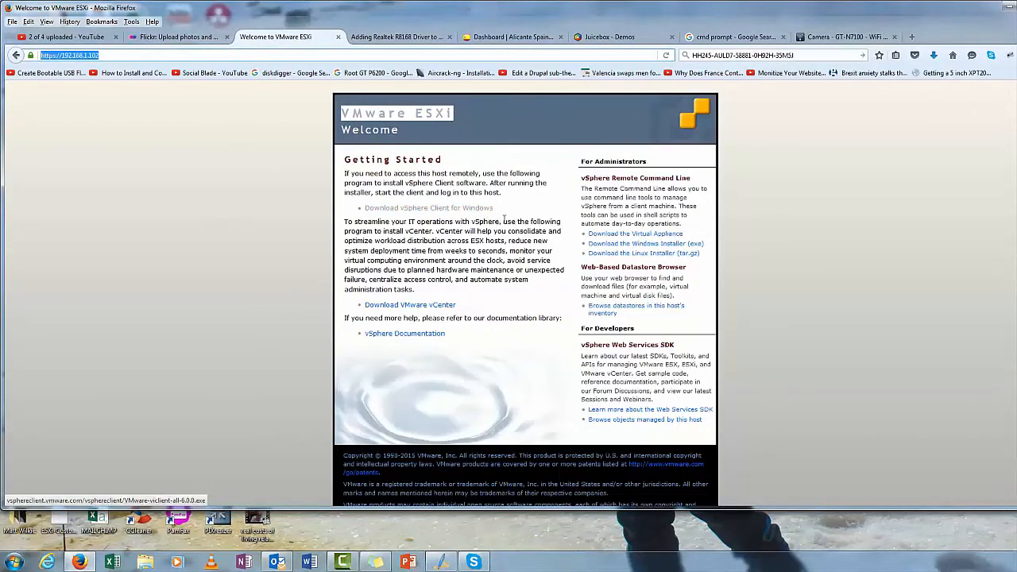
{"action": "mouse_move", "coordinate": [49, 446]}
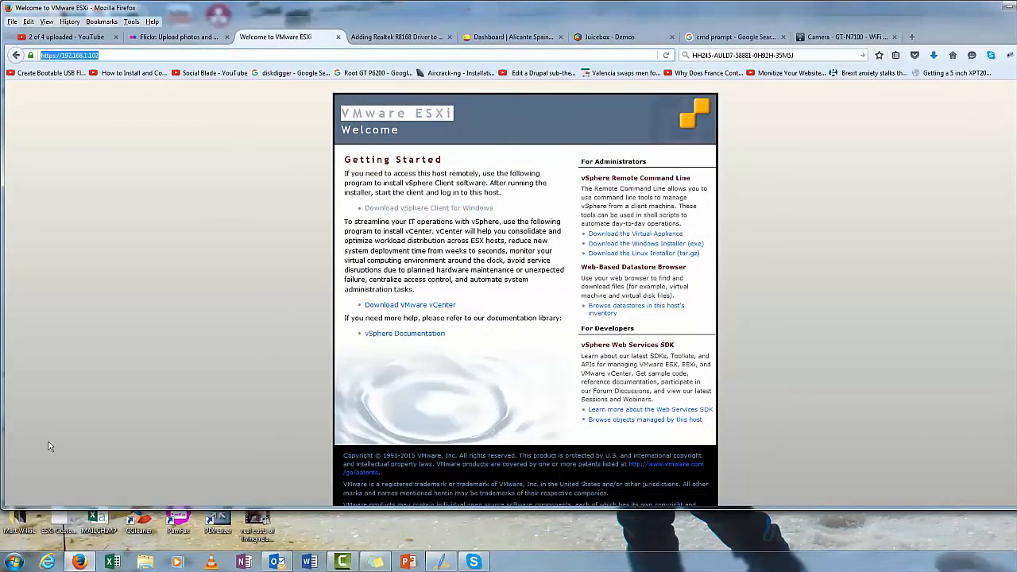
Step: Launch vSphere Client from the Start menu and log in to 192.168.1.102 as root
{"action": "left_click", "coordinate": [13, 562]}
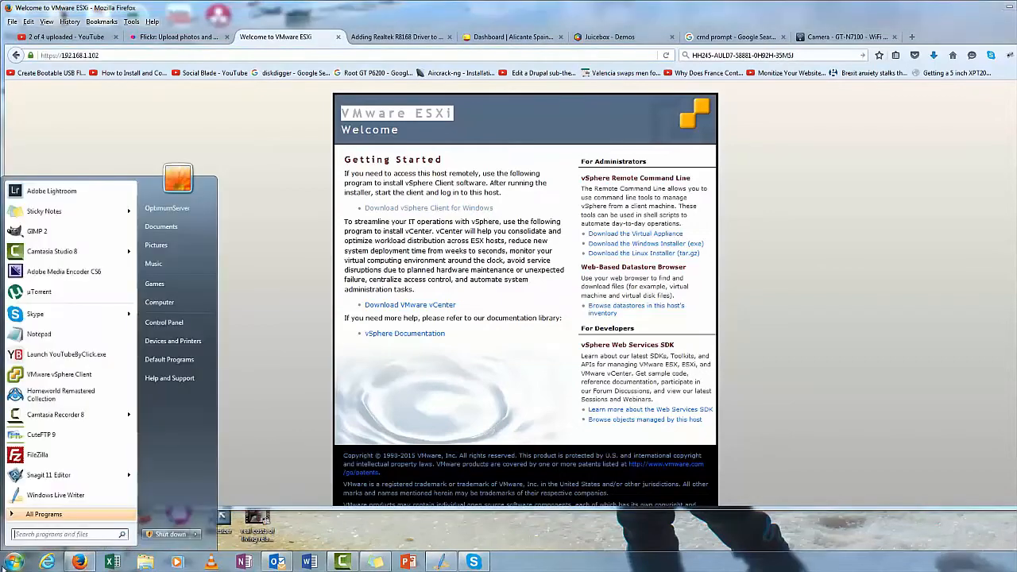
{"action": "mouse_move", "coordinate": [80, 395]}
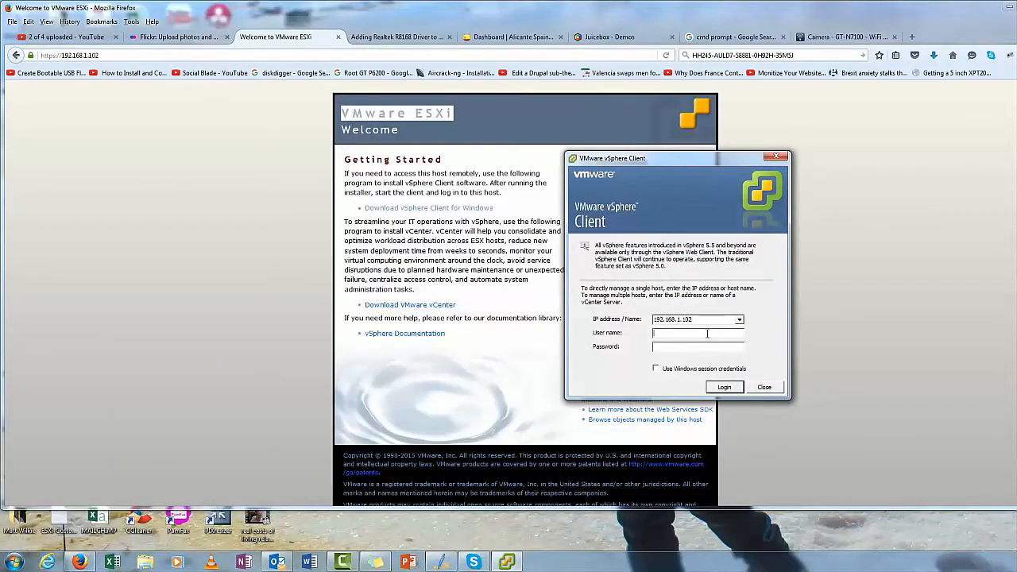
{"action": "type", "text": "root"}
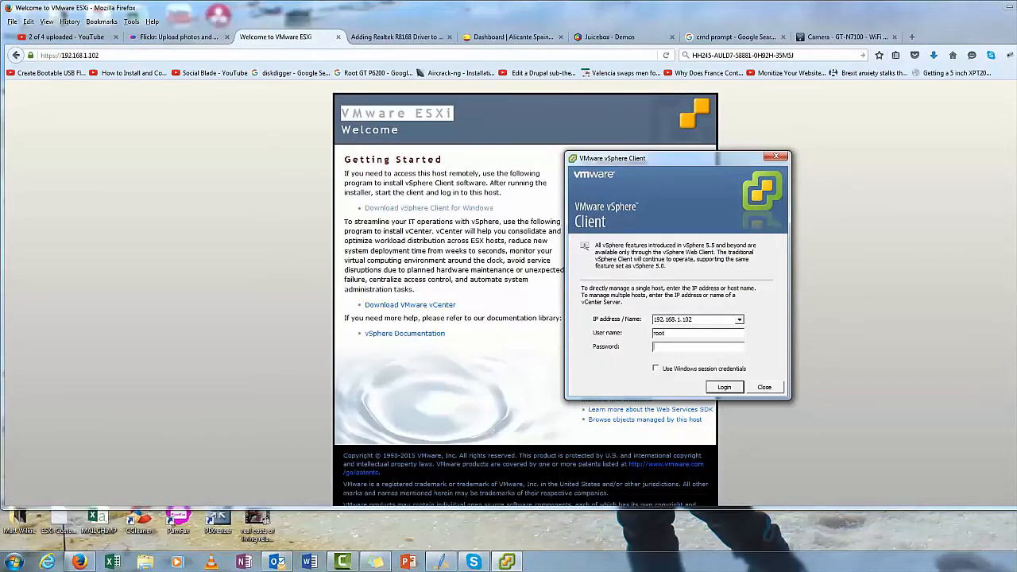
{"action": "type", "text": "password"}
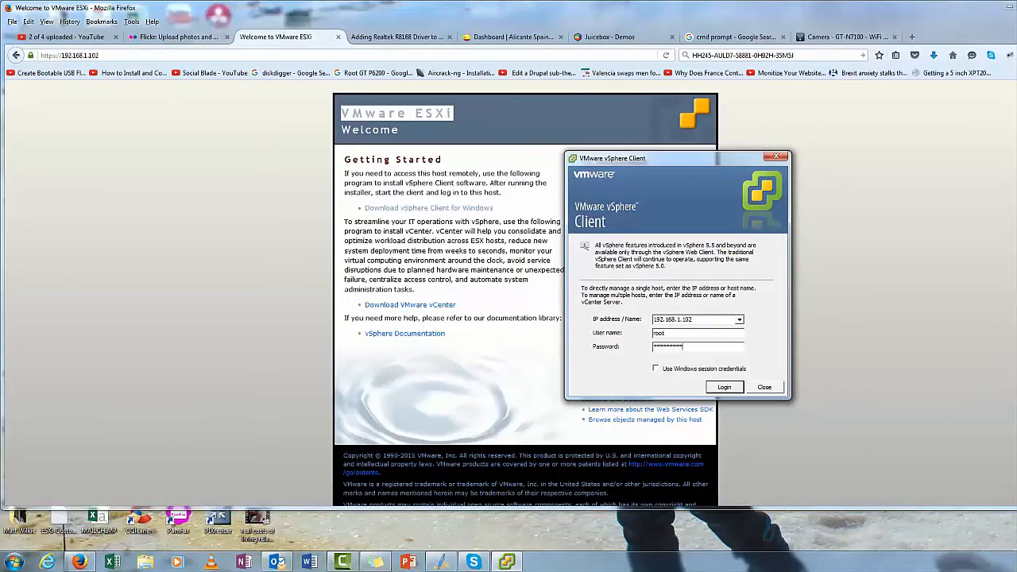
{"action": "left_click", "coordinate": [724, 388]}
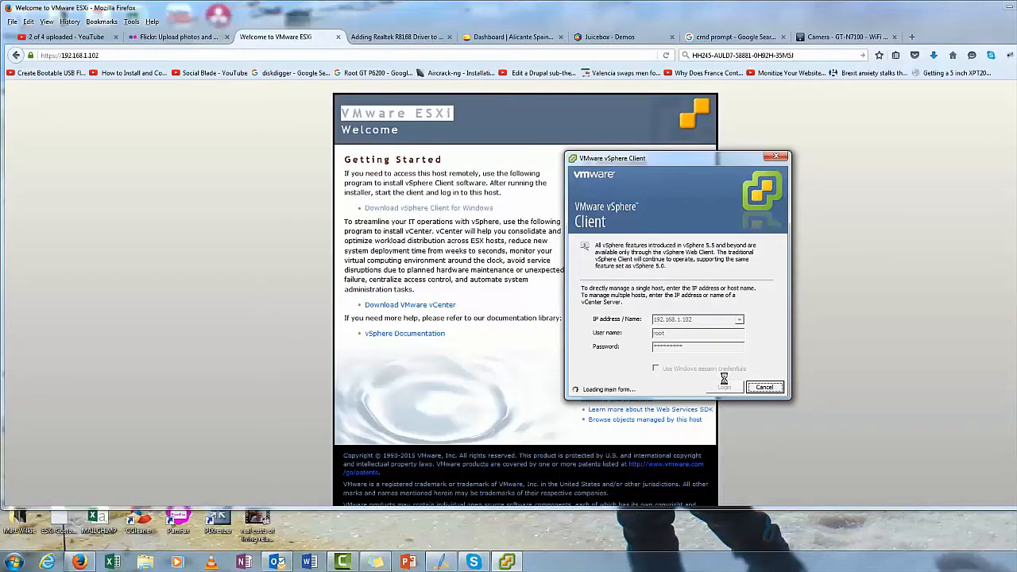
{"action": "left_click", "coordinate": [723, 387]}
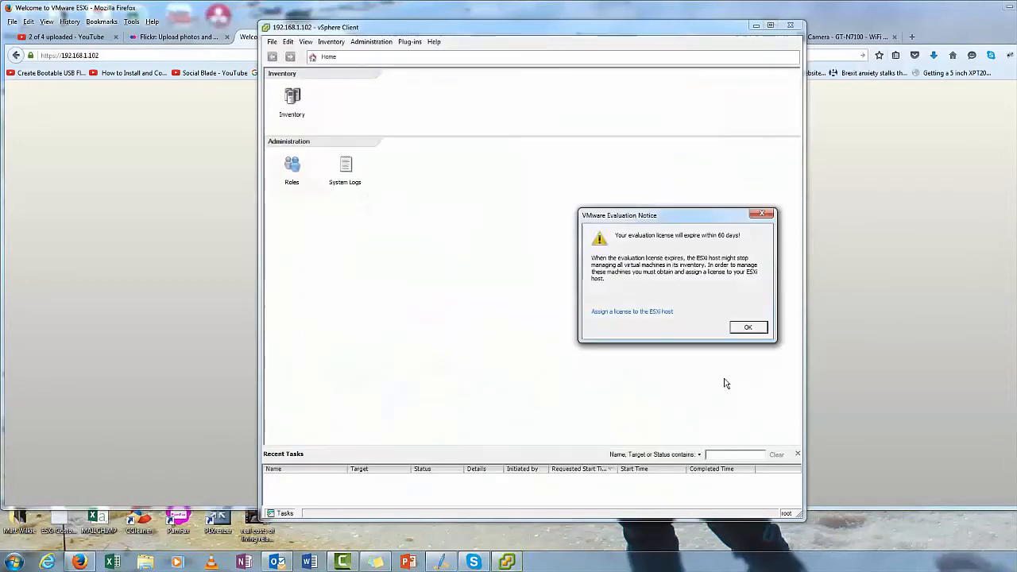
{"action": "mouse_move", "coordinate": [721, 238]}
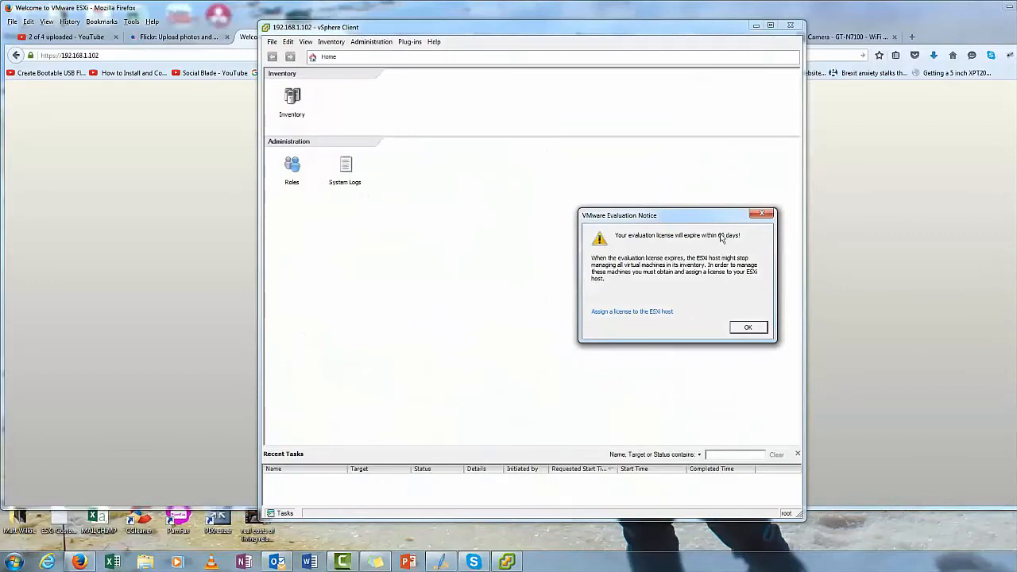
{"action": "mouse_move", "coordinate": [617, 316]}
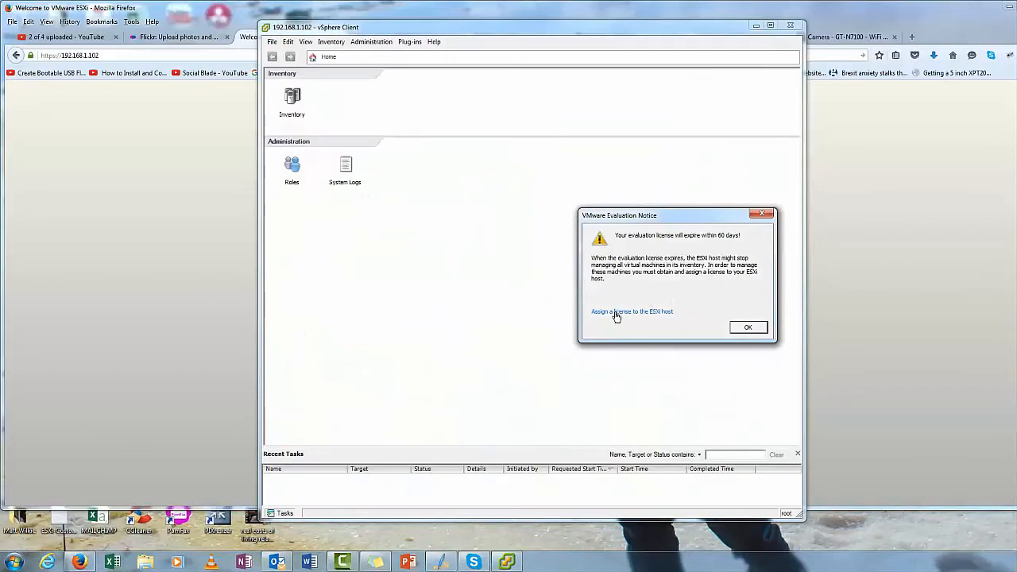
Step: Dismiss the evaluation notice, select host 192.168.1.102 in Inventory, and maximize the window
{"action": "left_click", "coordinate": [748, 327]}
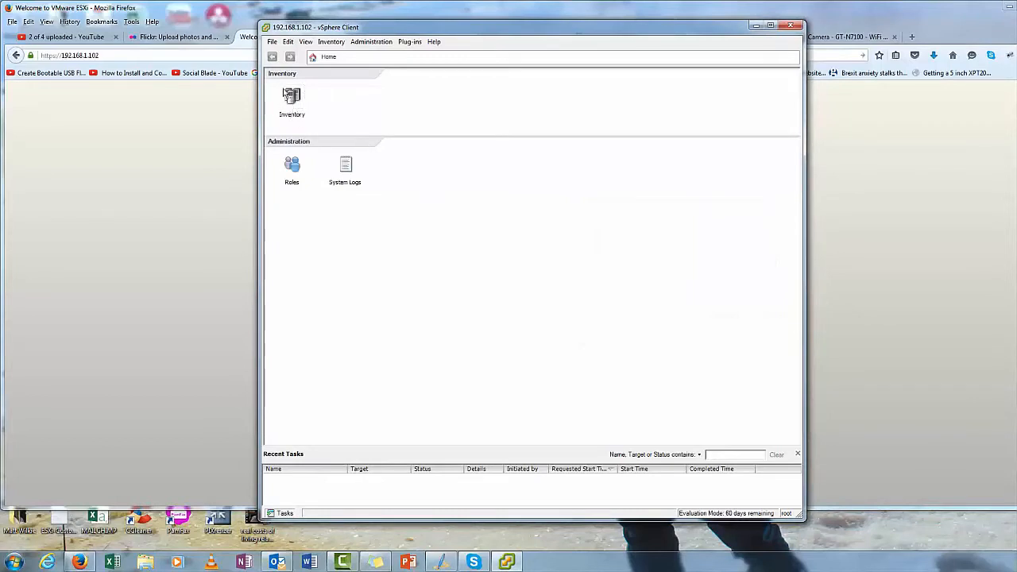
{"action": "left_click", "coordinate": [291, 95]}
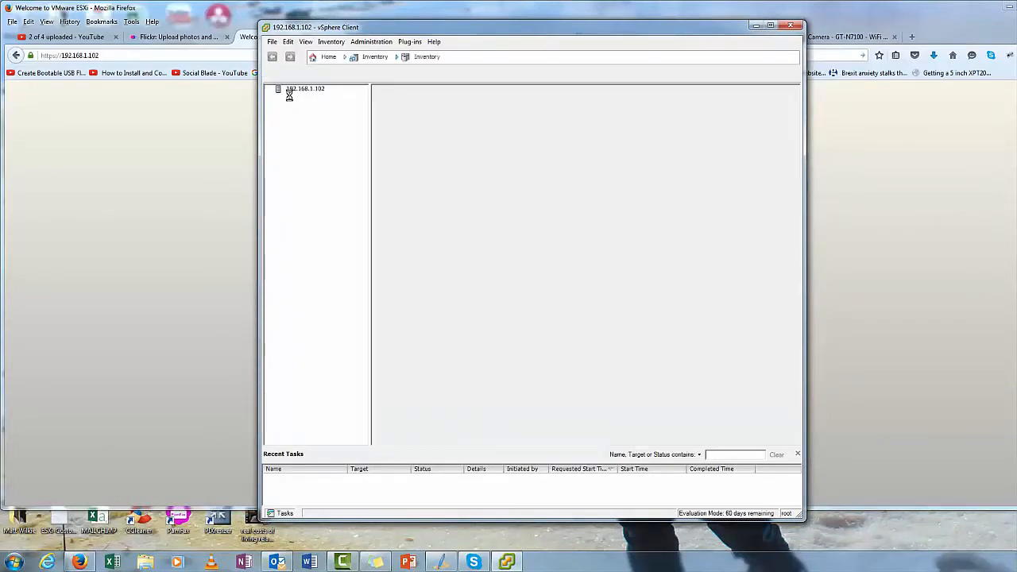
{"action": "left_click", "coordinate": [305, 88]}
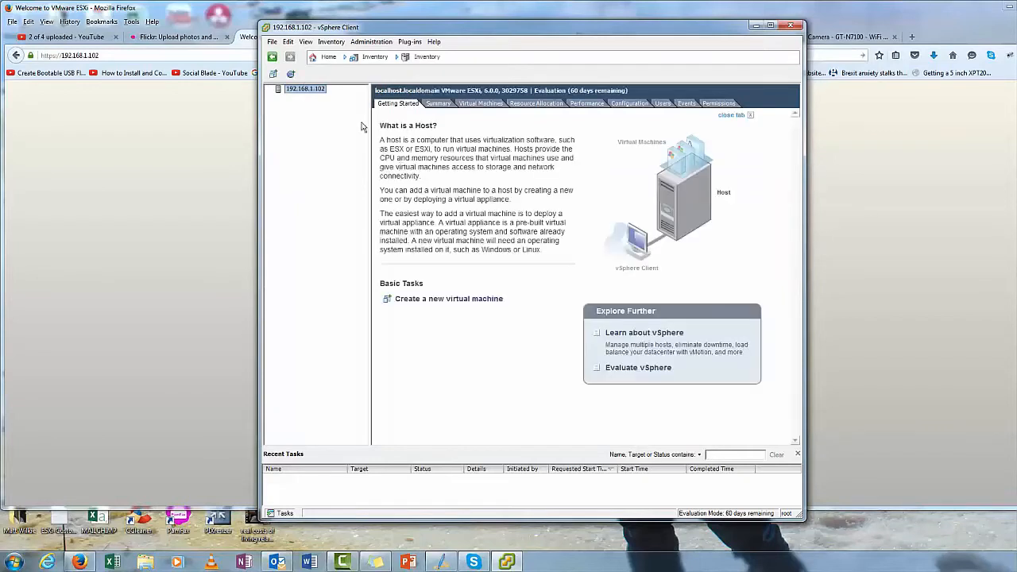
{"action": "left_click", "coordinate": [628, 103]}
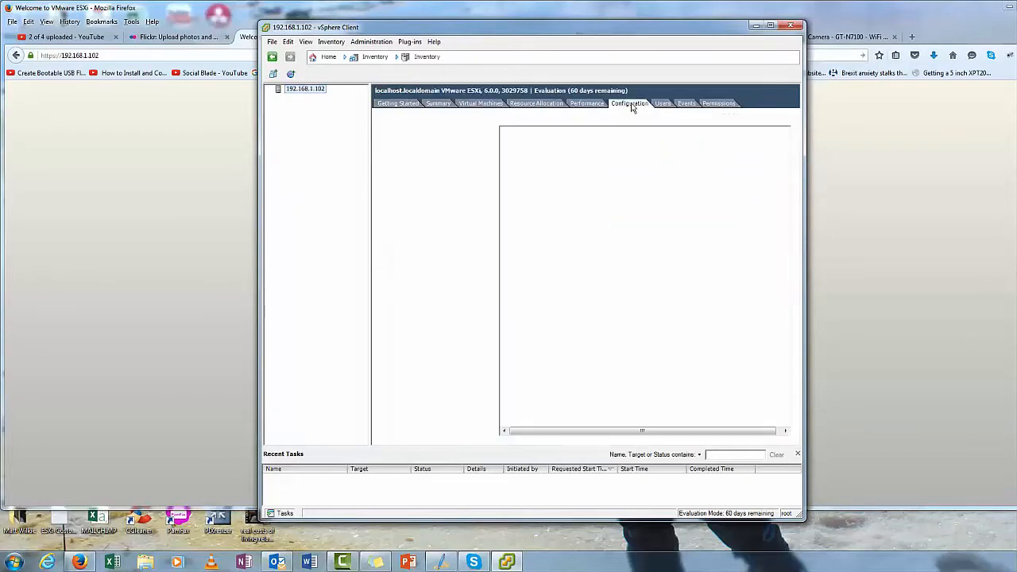
{"action": "left_click", "coordinate": [628, 103]}
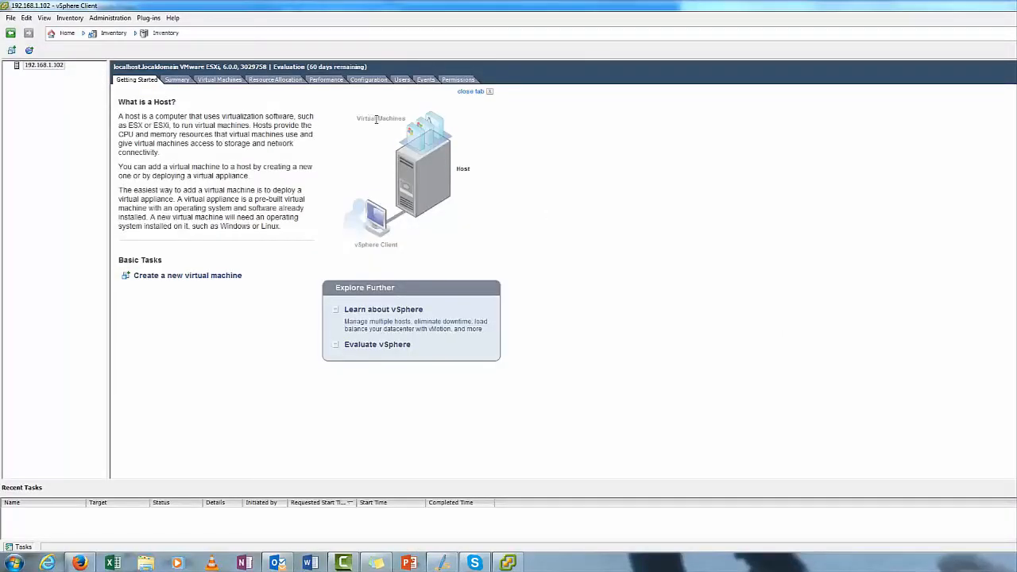
Step: View datastore1 under Configuration > Storage, then show the Licensed Features page
{"action": "left_click", "coordinate": [368, 79]}
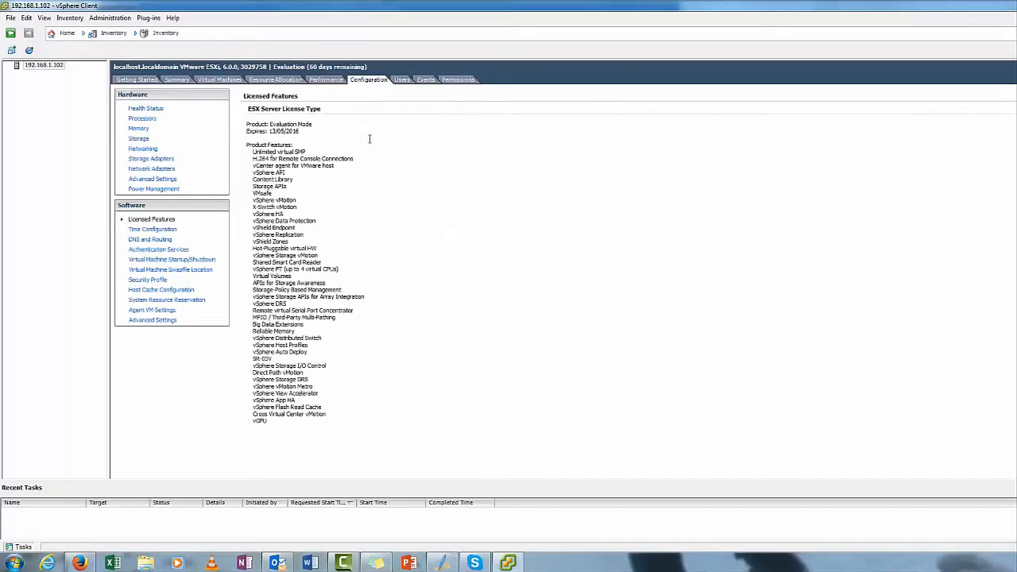
{"action": "mouse_move", "coordinate": [154, 143]}
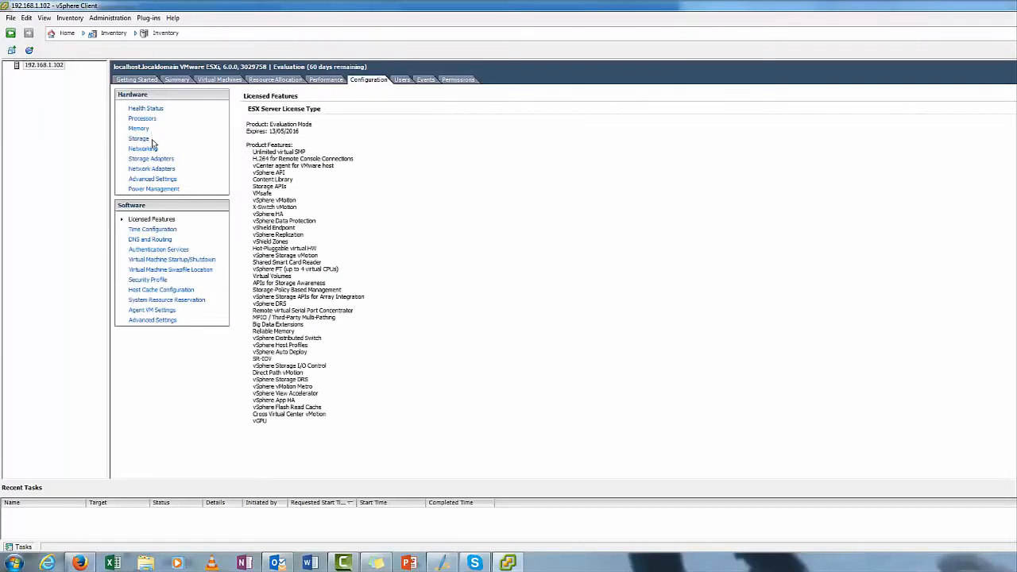
{"action": "left_click", "coordinate": [138, 138]}
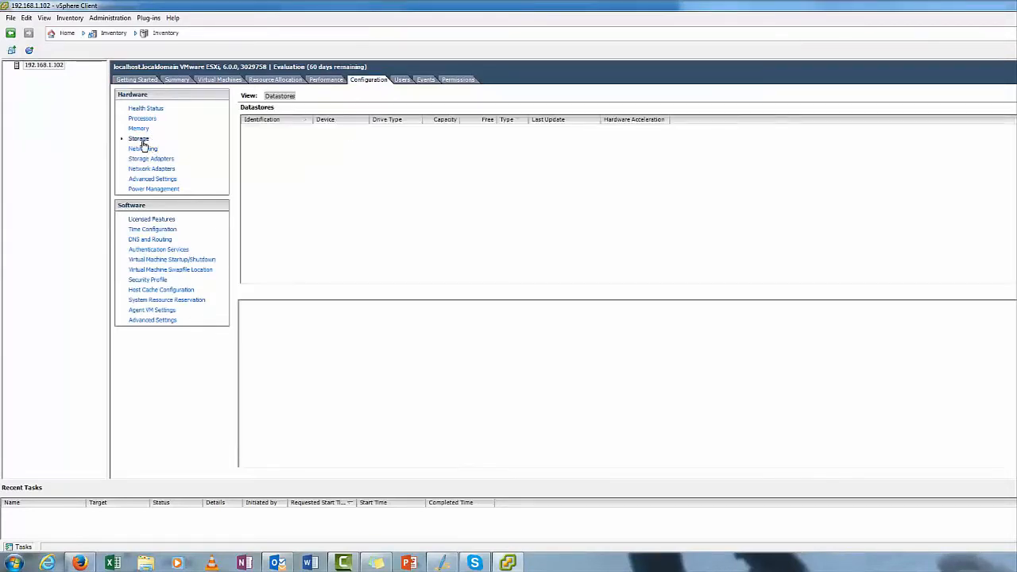
{"action": "left_click", "coordinate": [138, 138]}
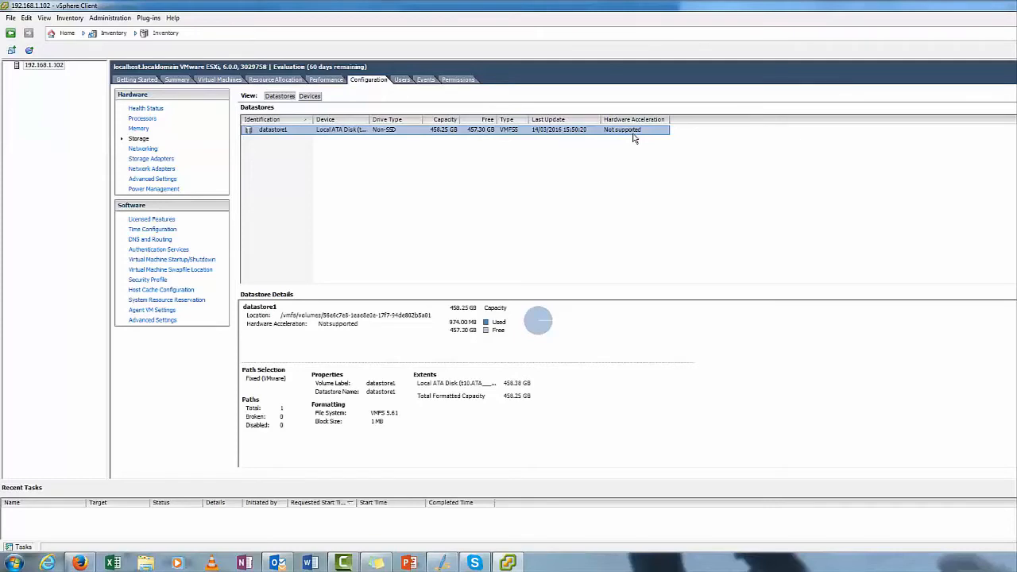
{"action": "mouse_move", "coordinate": [262, 174]}
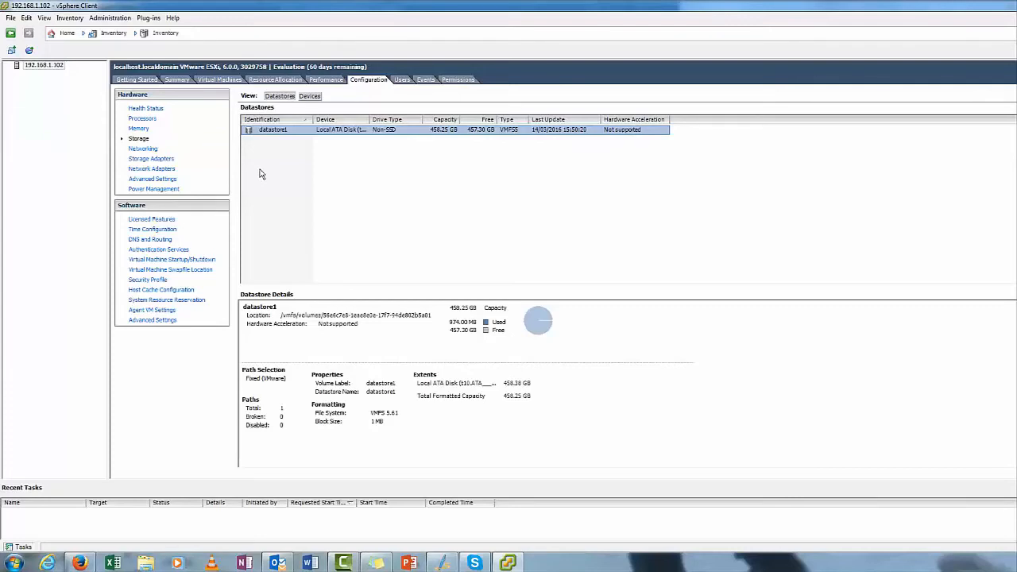
{"action": "mouse_move", "coordinate": [151, 149]}
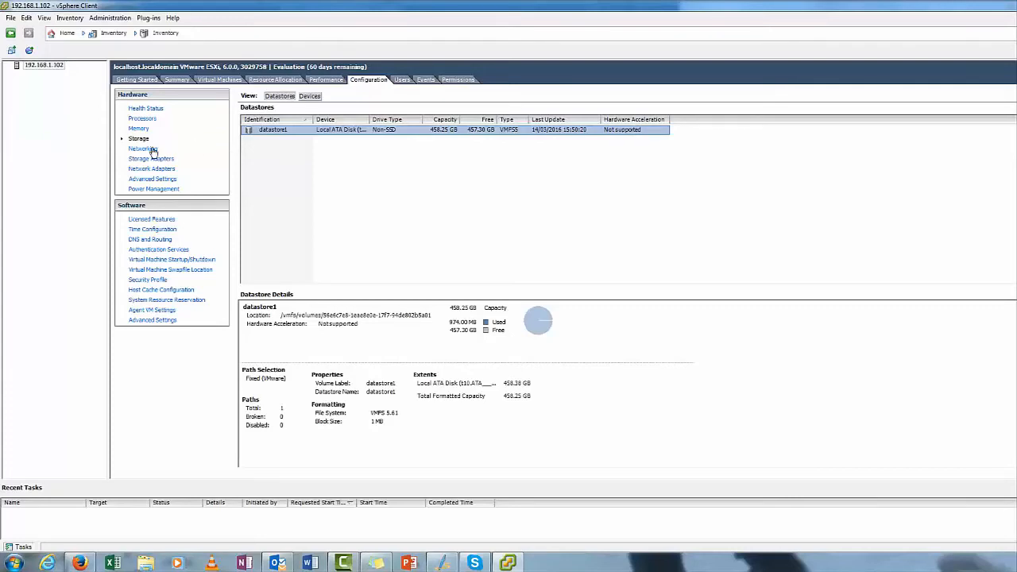
{"action": "mouse_move", "coordinate": [165, 203]}
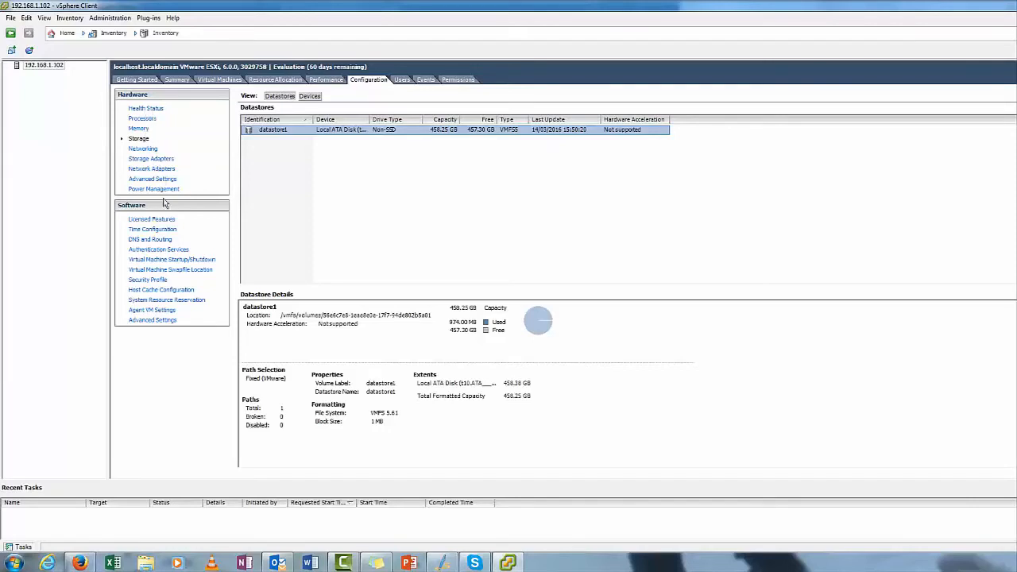
{"action": "left_click", "coordinate": [151, 219]}
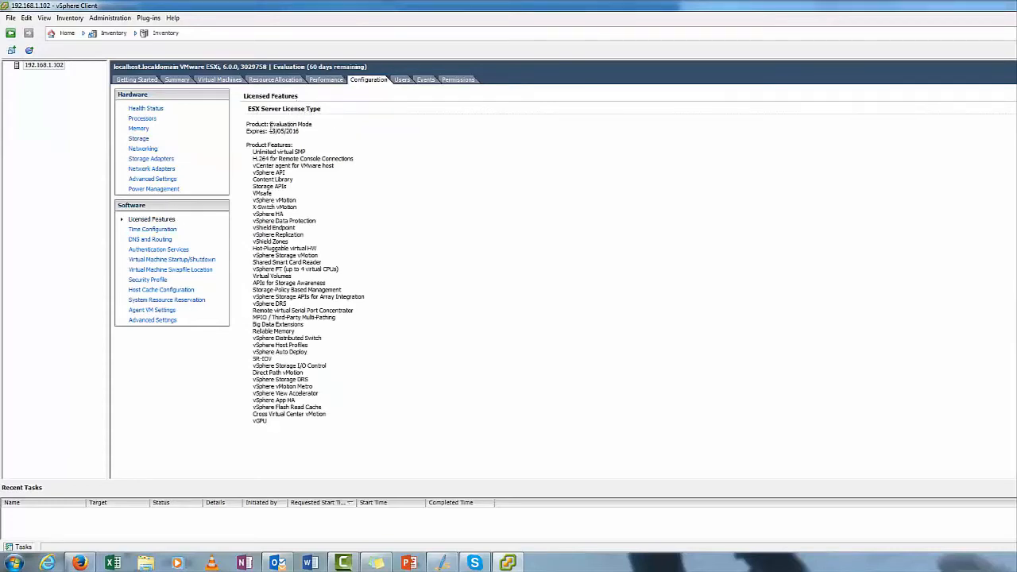
{"action": "double_click", "coordinate": [284, 131]}
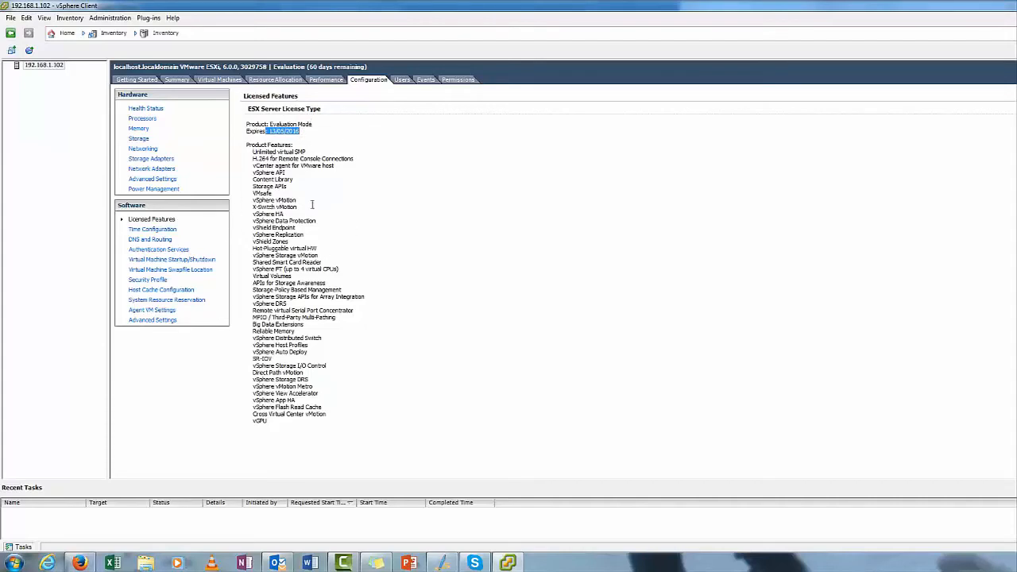
{"action": "mouse_move", "coordinate": [436, 296]}
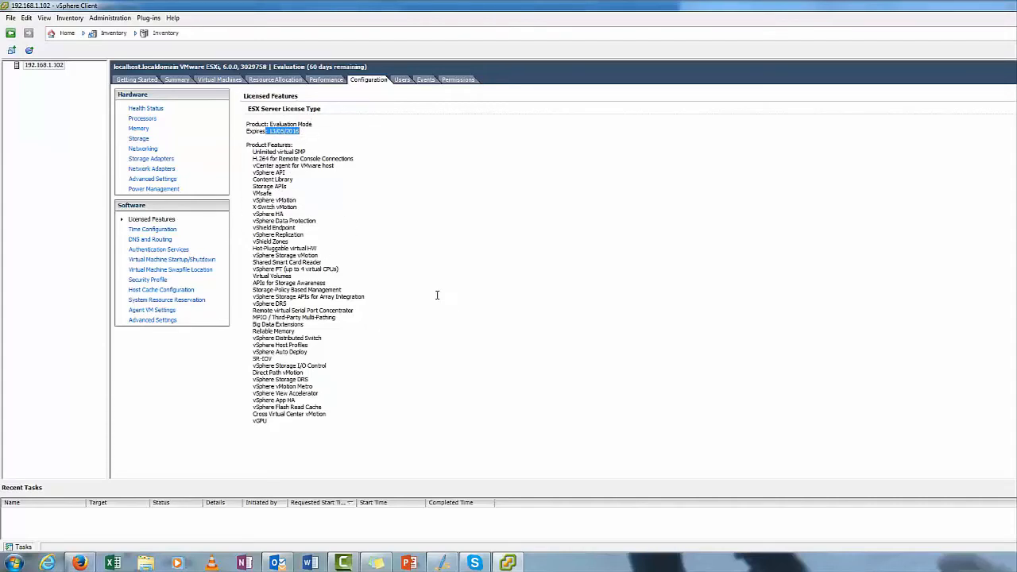
{"action": "mouse_move", "coordinate": [636, 116]}
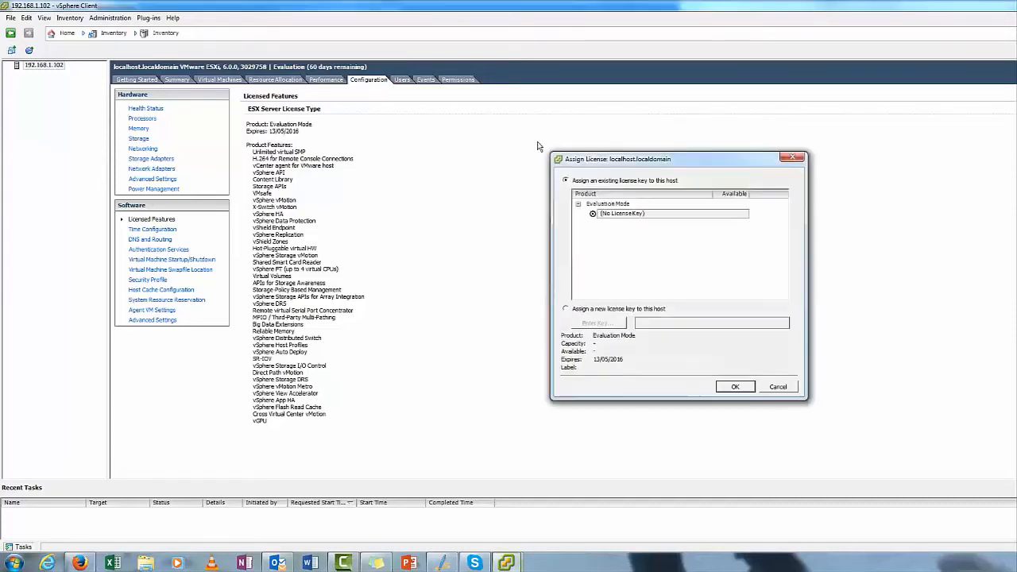
{"action": "left_click", "coordinate": [566, 308]}
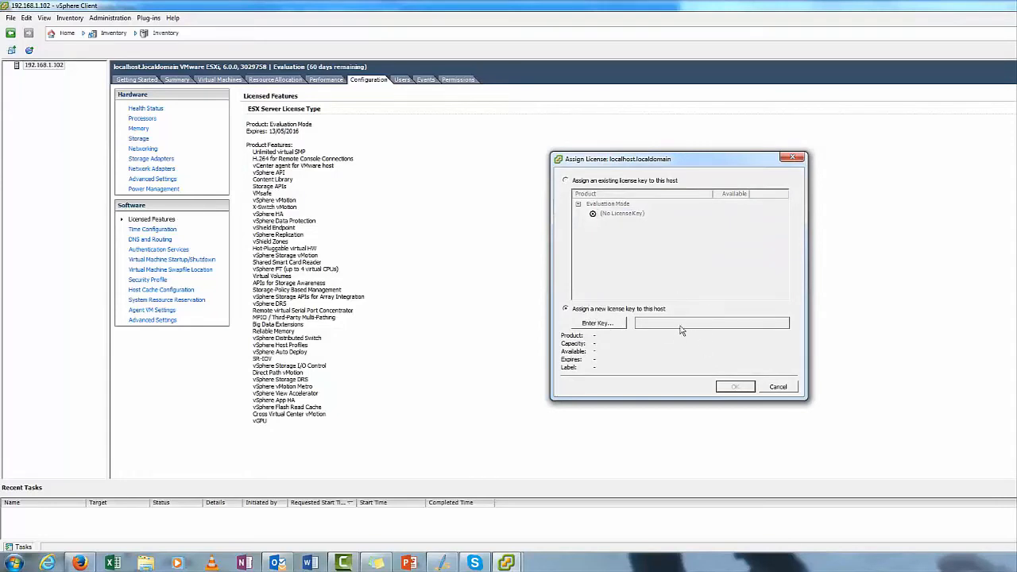
{"action": "mouse_move", "coordinate": [630, 252]}
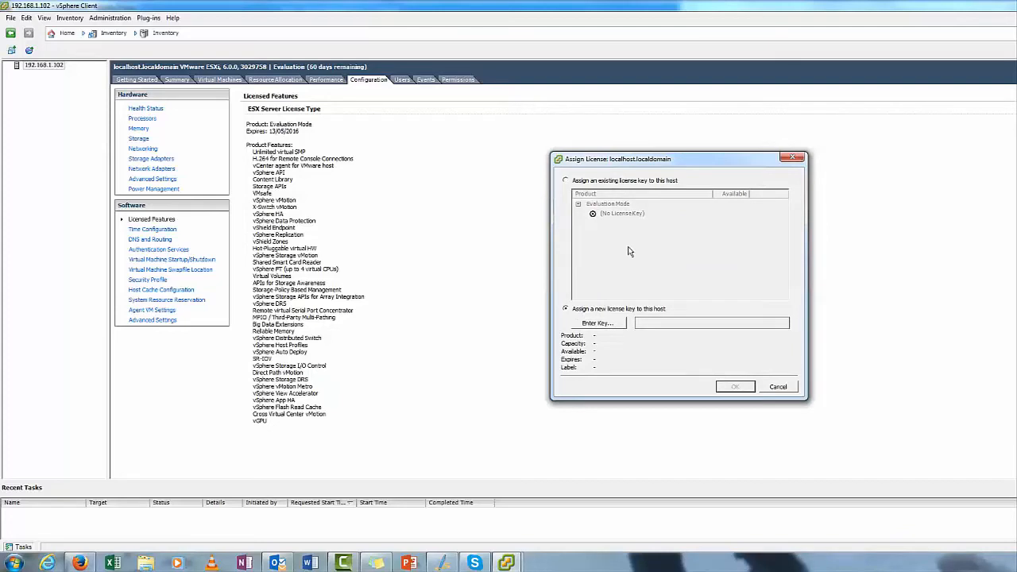
{"action": "mouse_move", "coordinate": [796, 329]}
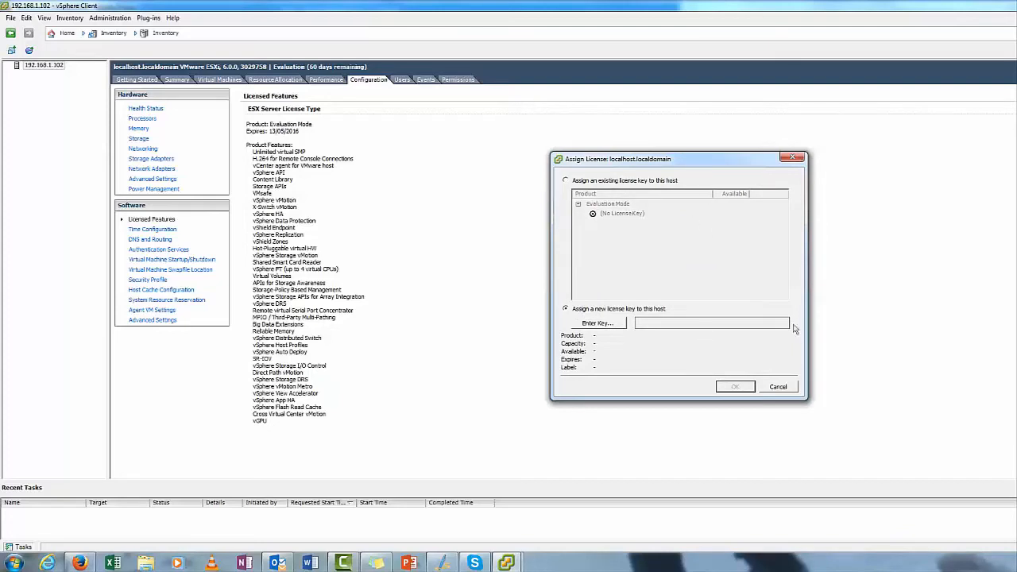
{"action": "mouse_move", "coordinate": [733, 329]}
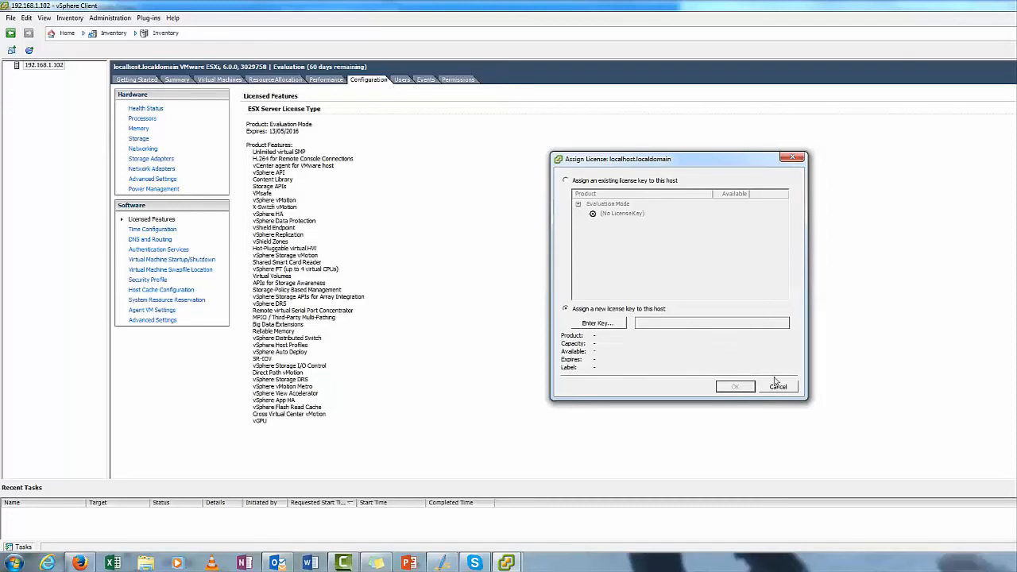
{"action": "left_click", "coordinate": [779, 386]}
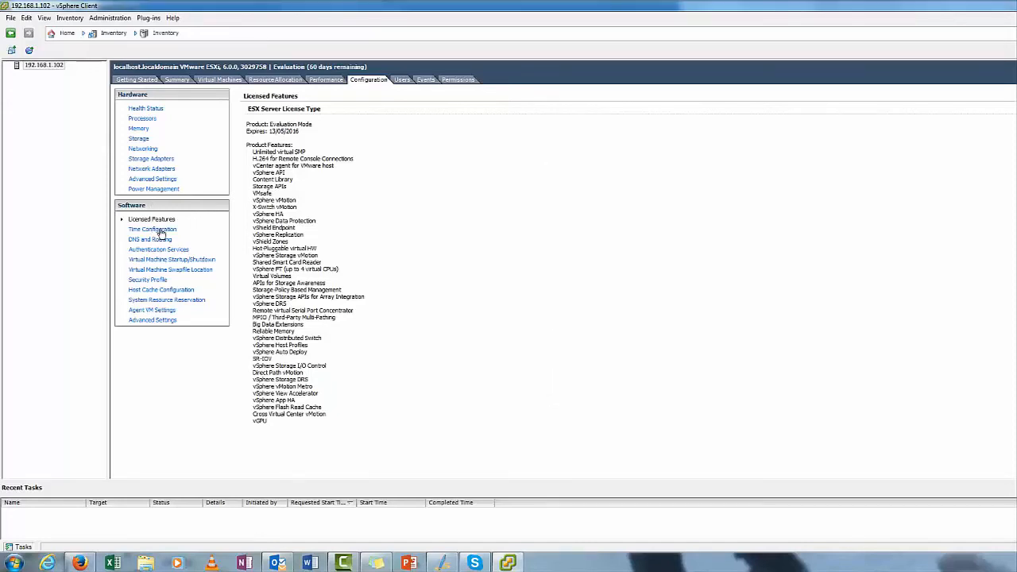
{"action": "mouse_move", "coordinate": [395, 125]}
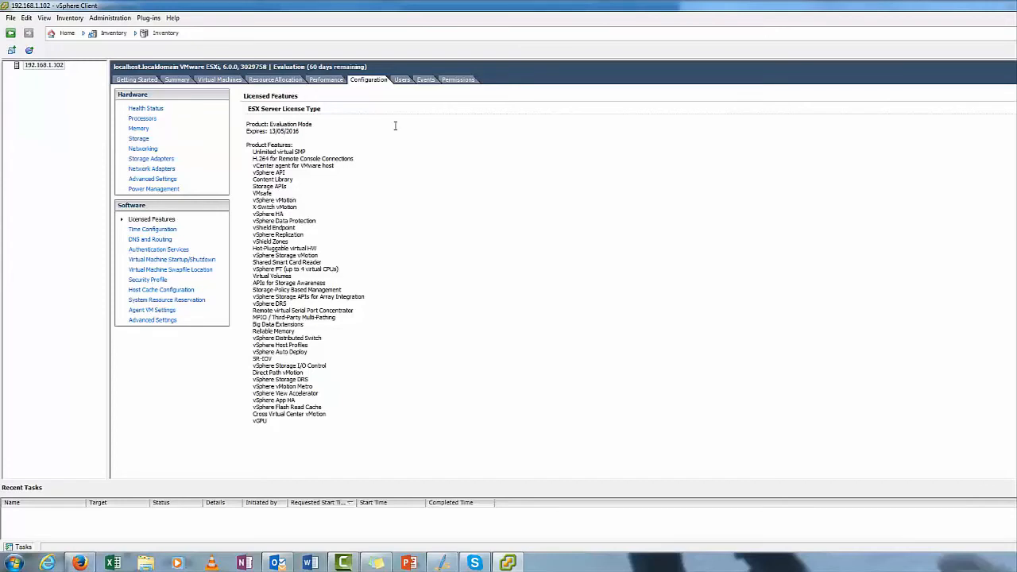
{"action": "mouse_move", "coordinate": [316, 111]}
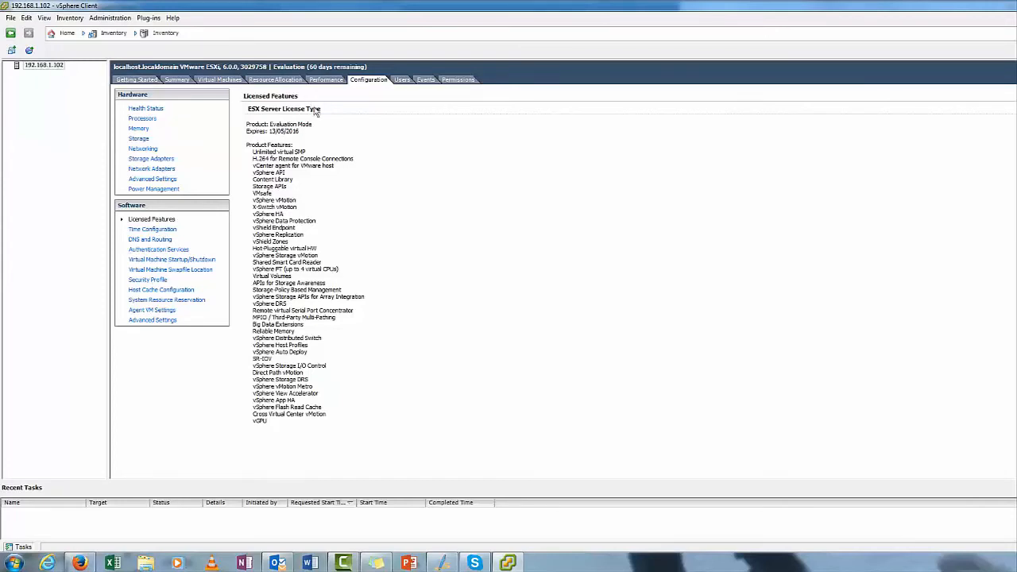
{"action": "mouse_move", "coordinate": [364, 182]}
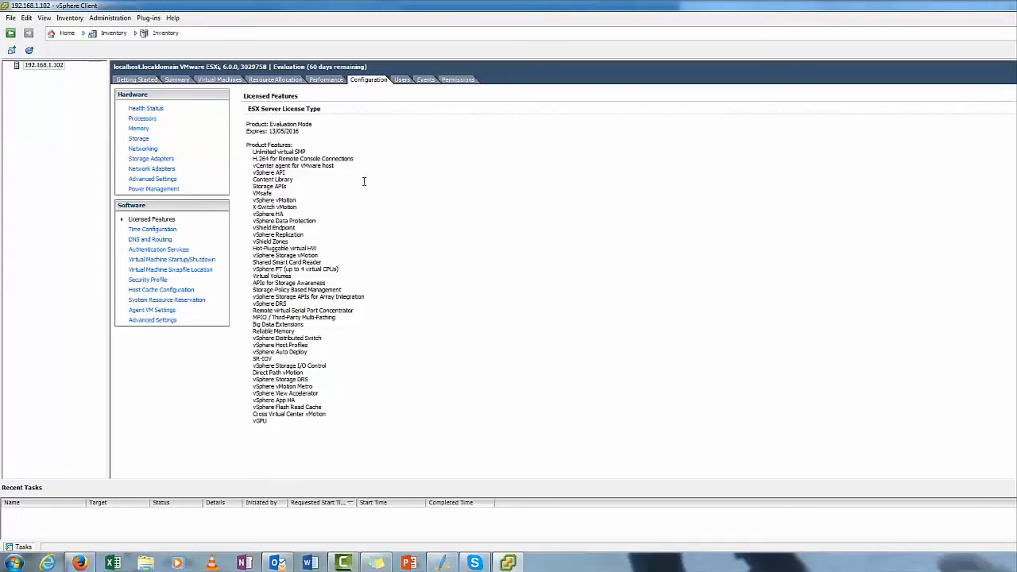